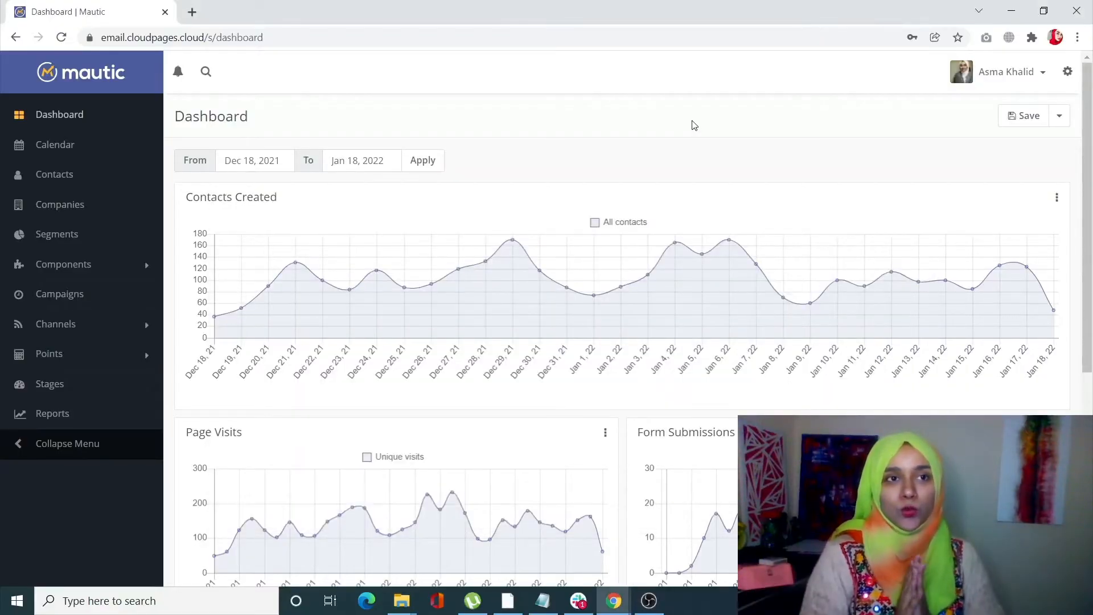
mouse_move(695, 112)
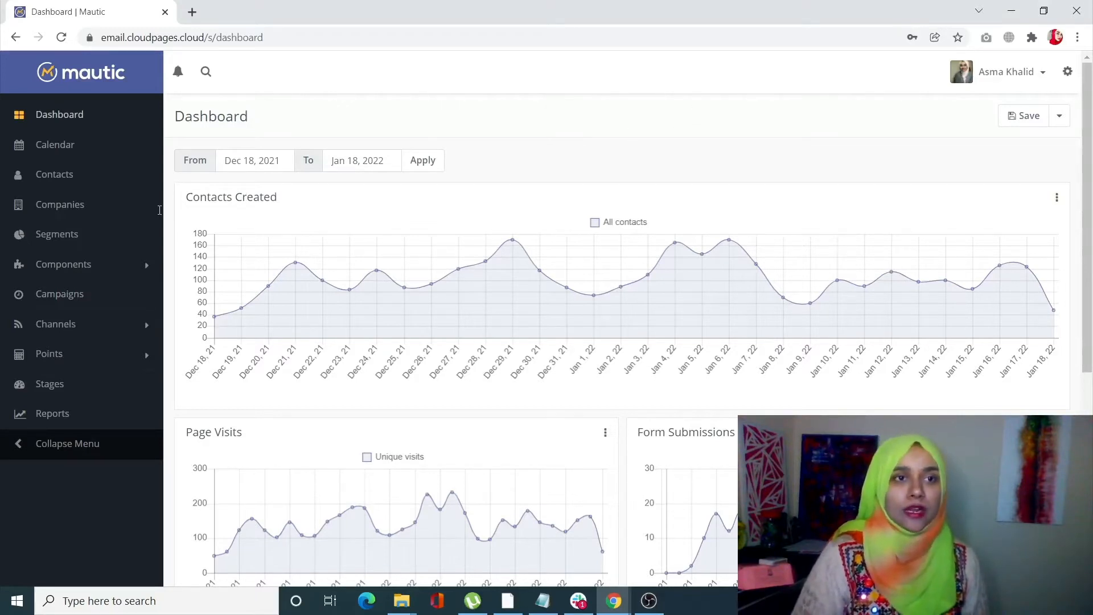
mouse_move(111, 271)
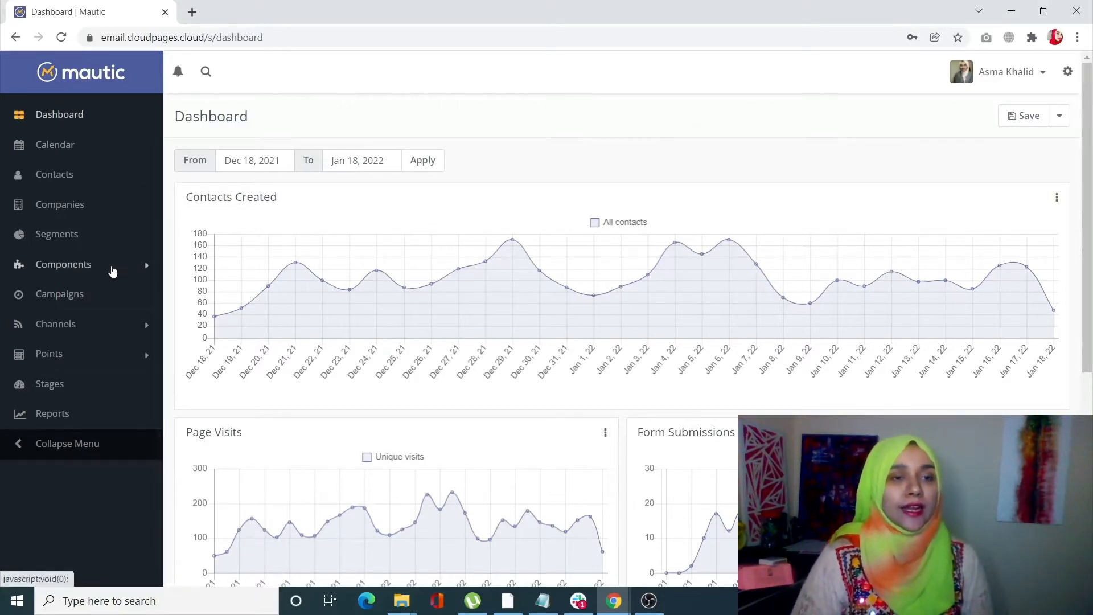
Show the Landing Pages list under Components, listing the existing 'test page'
click(63, 264)
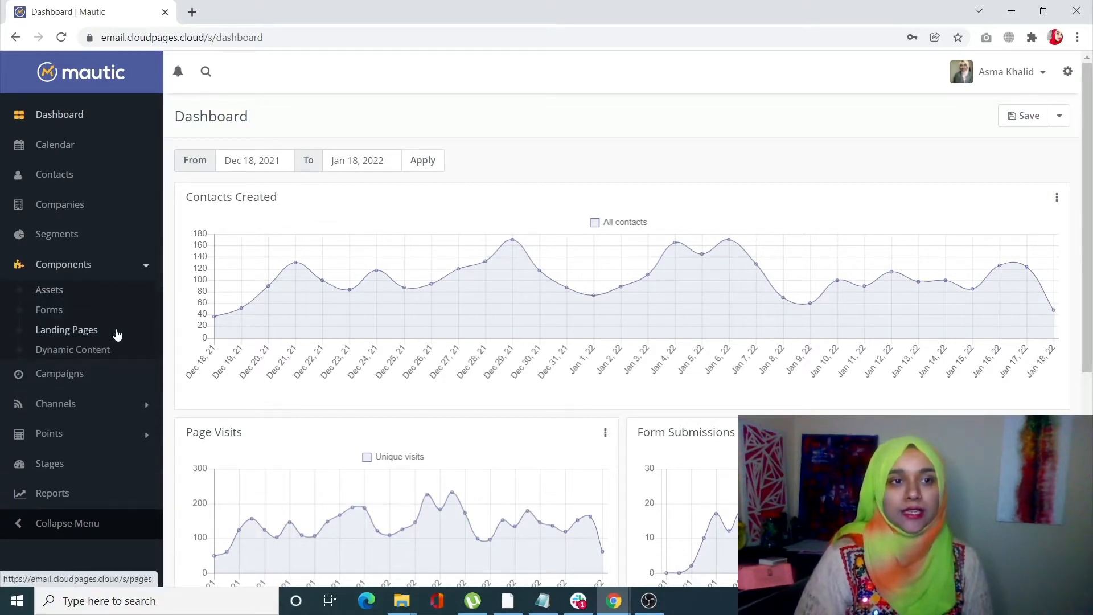
click(66, 329)
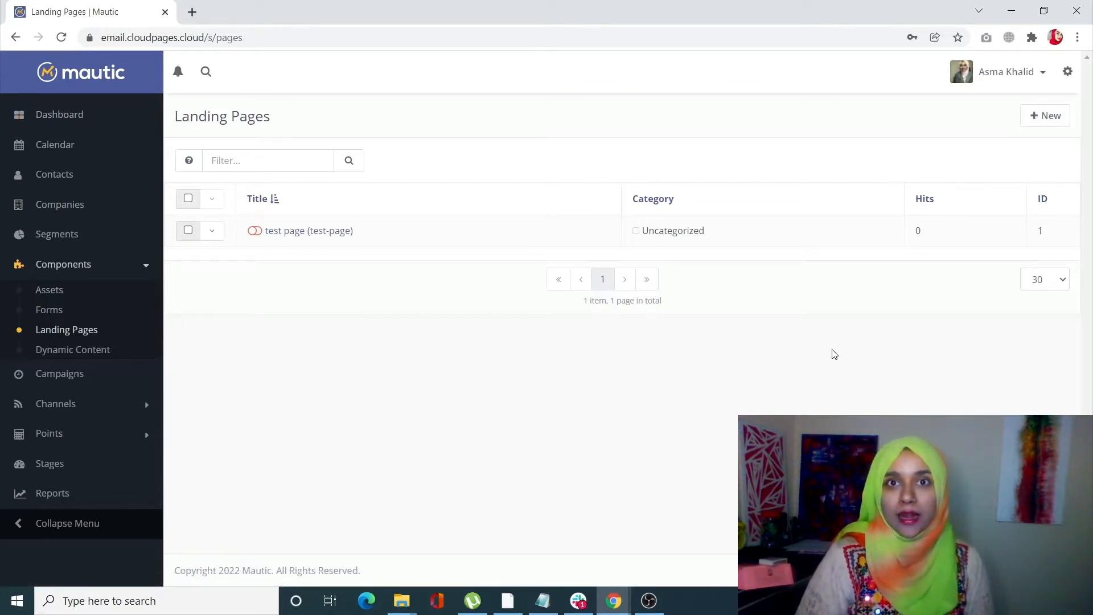
mouse_move(763, 317)
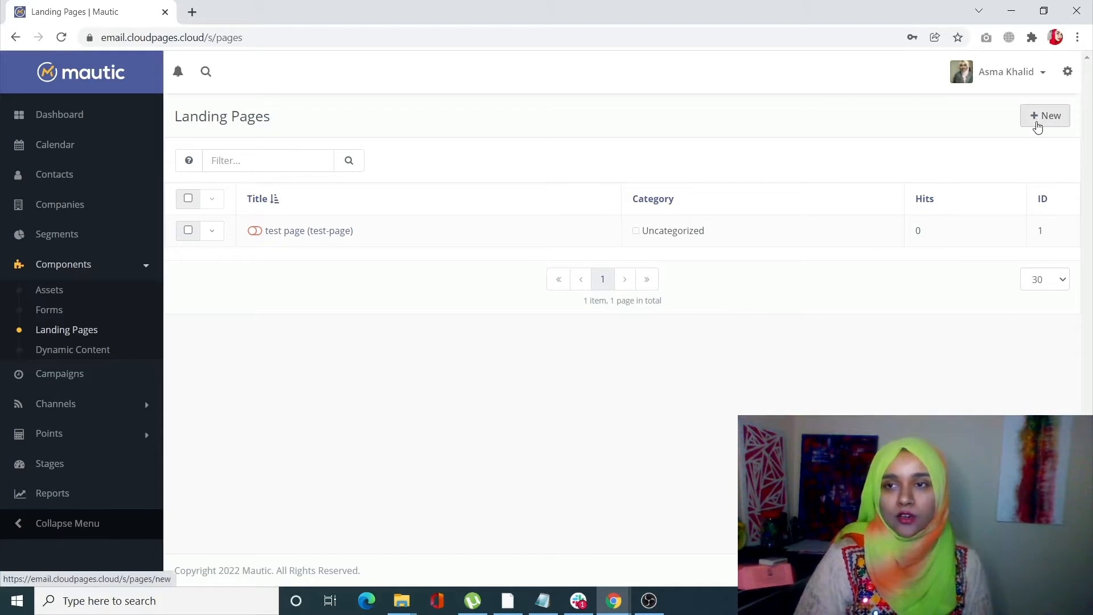
Start a new landing page and choose the Neopolitan theme from the theme gallery
click(1045, 115)
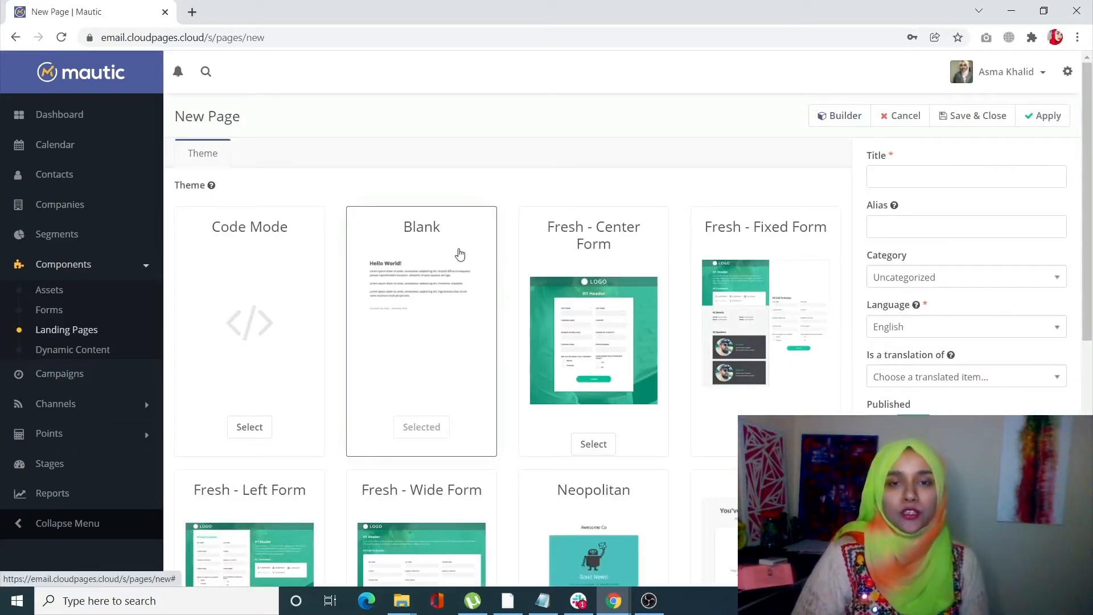
scroll(down, 3)
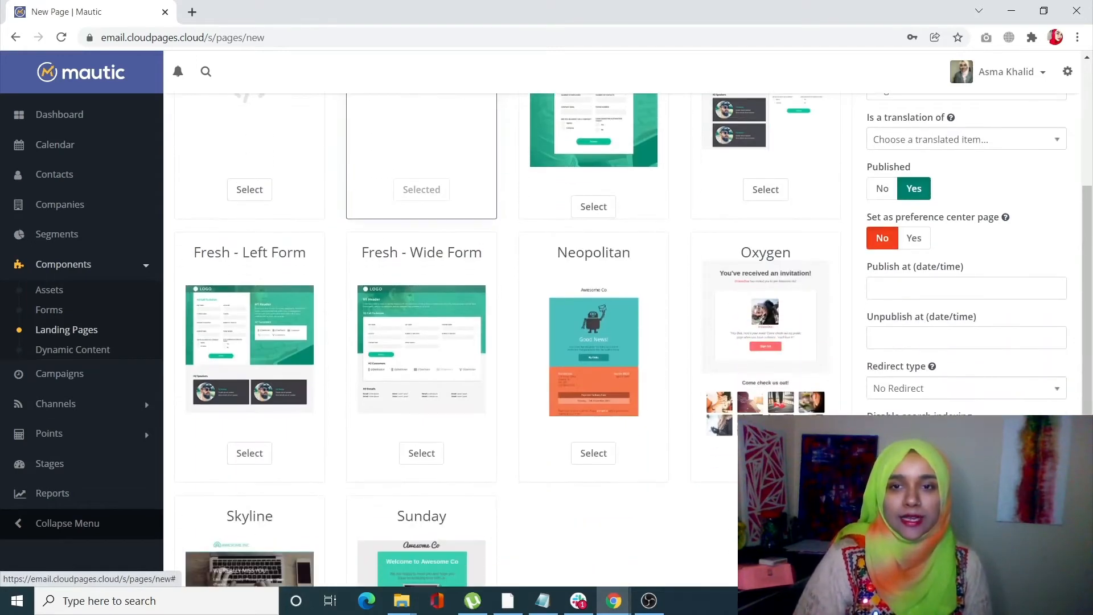
scroll(down, 3)
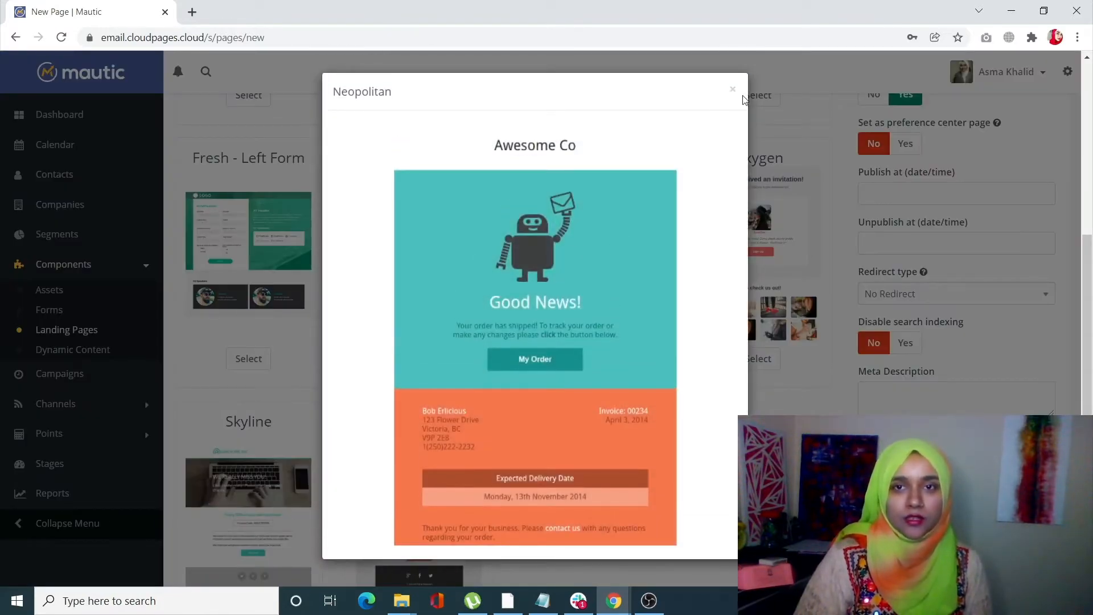
click(732, 90)
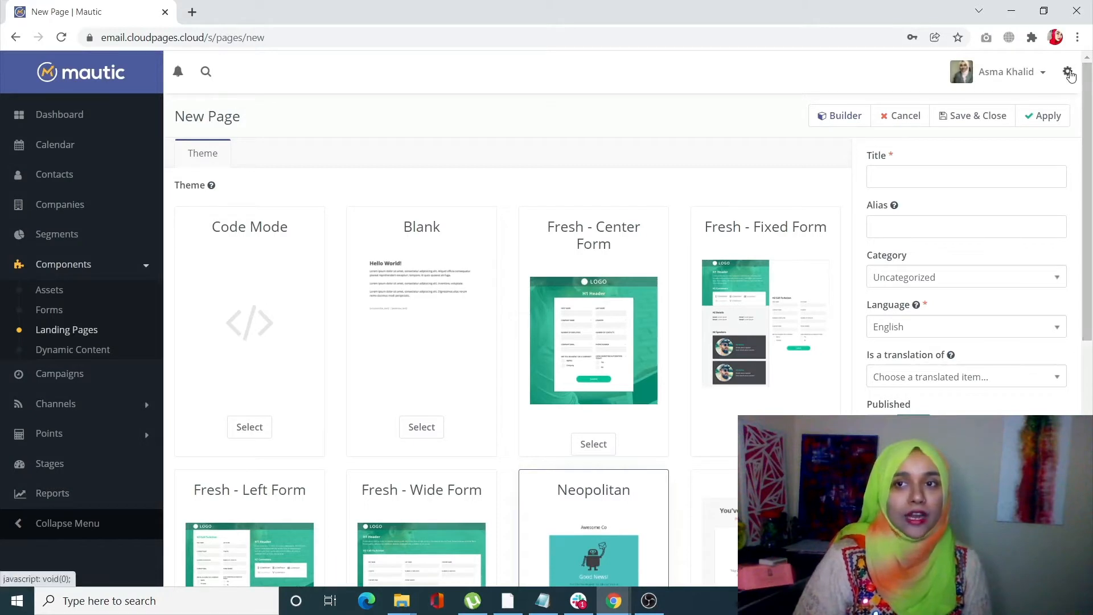
click(1066, 71)
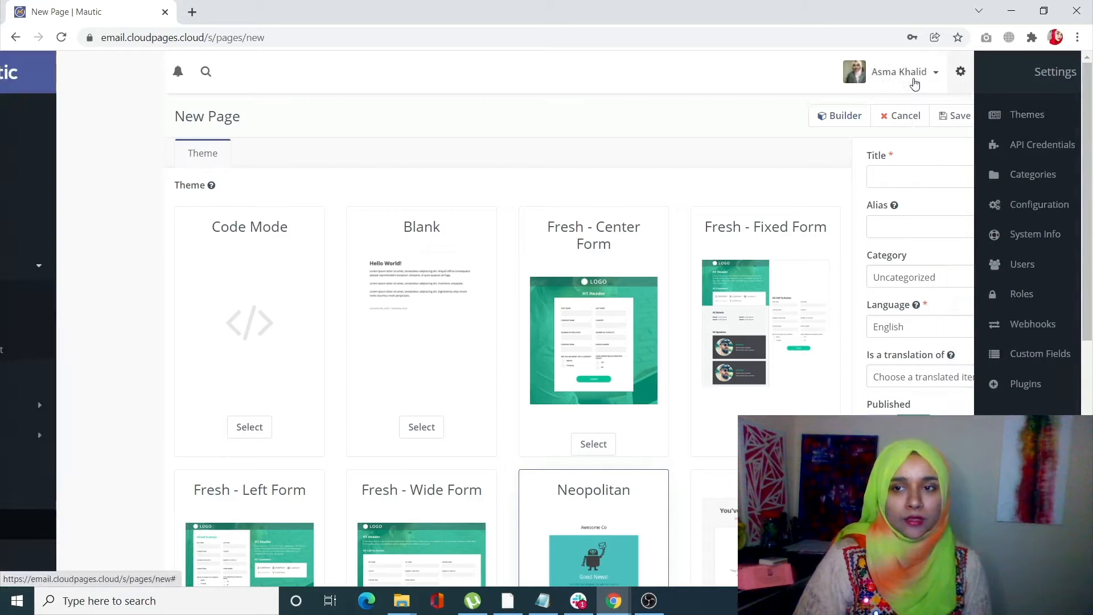
click(960, 72)
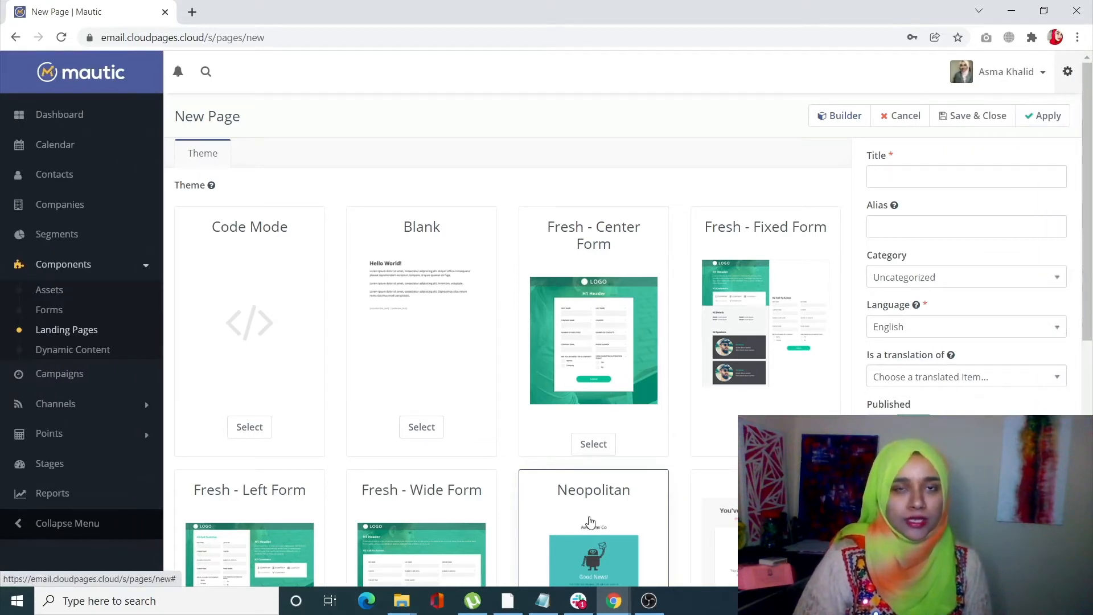
mouse_move(695, 505)
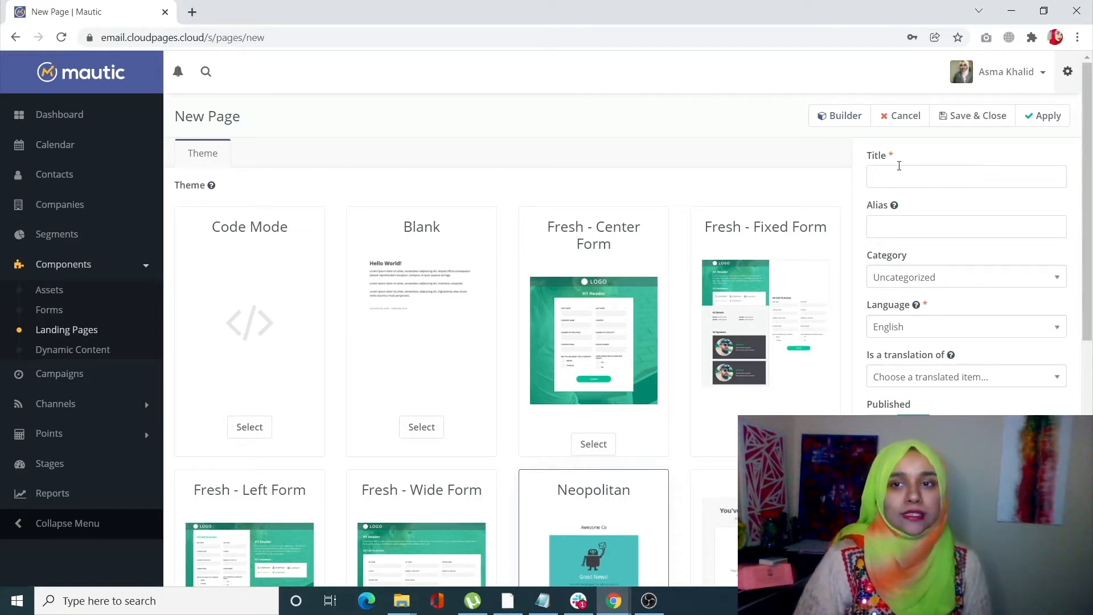
mouse_move(977, 340)
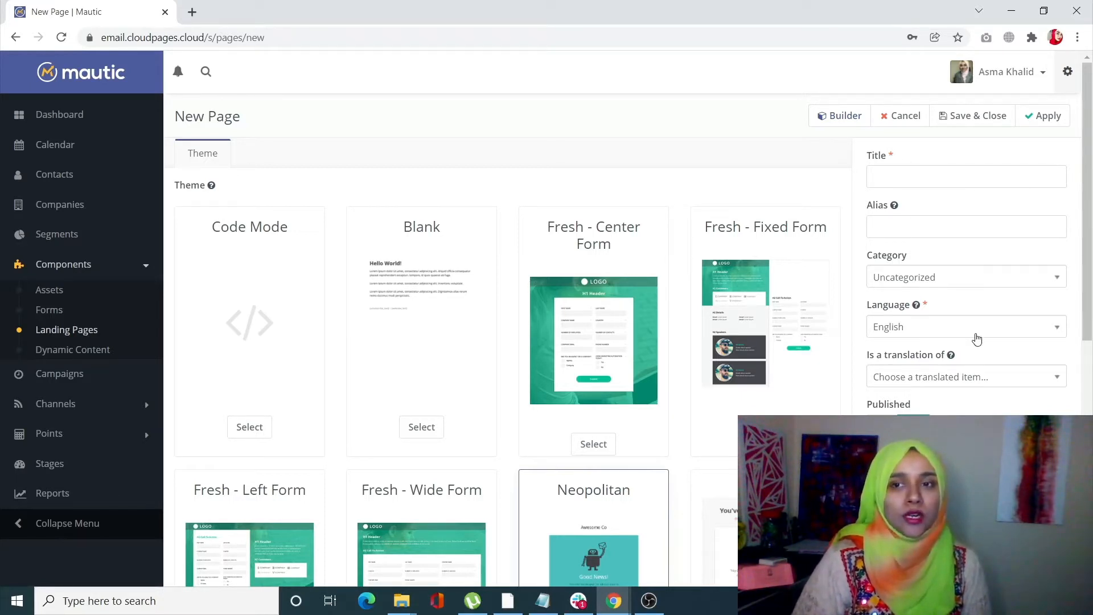
Title the new page 'testlandingpage', keep English, and select the Neapolitan theme
text(testlandingpage)
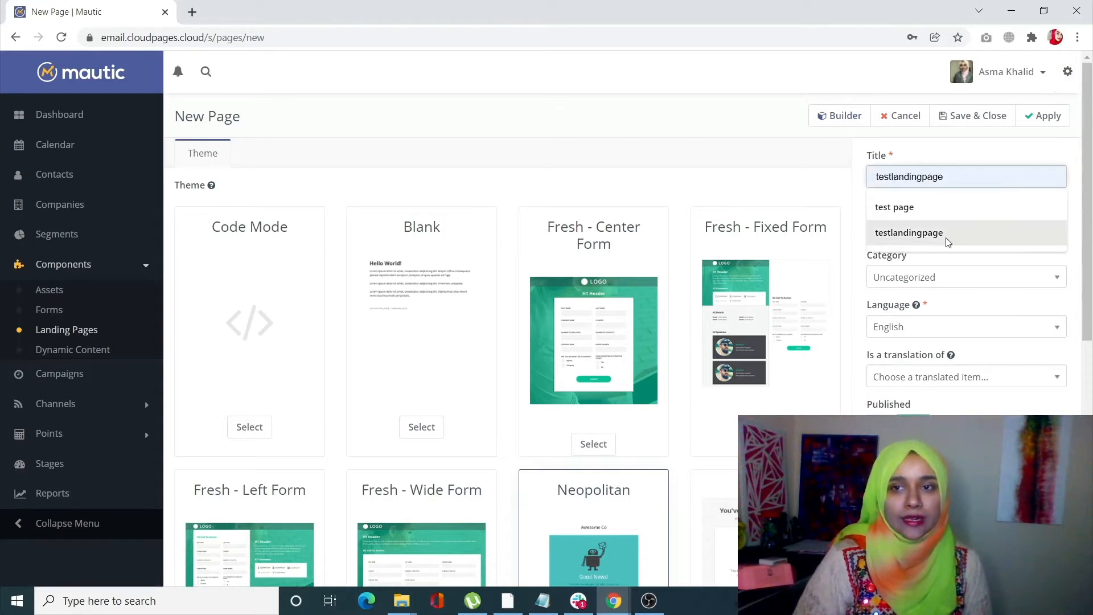
click(908, 232)
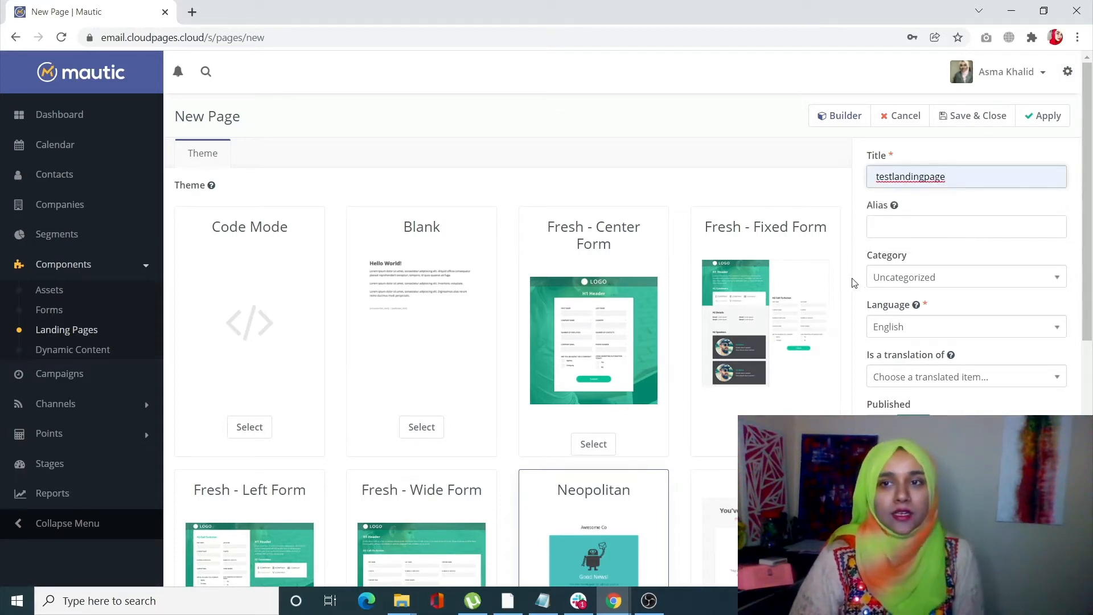
mouse_move(923, 305)
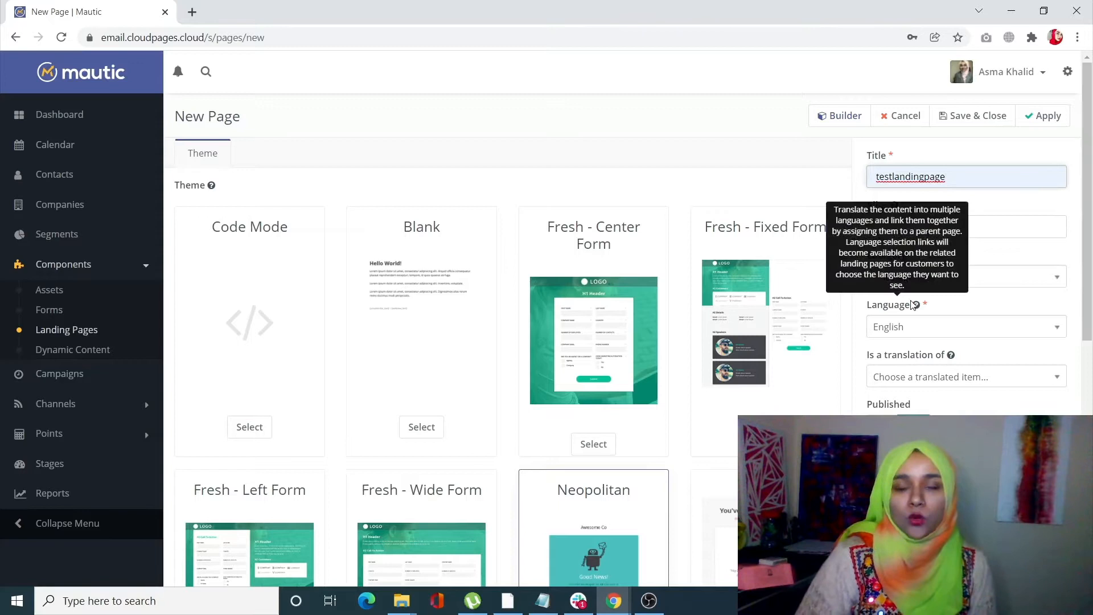
scroll(down, 3)
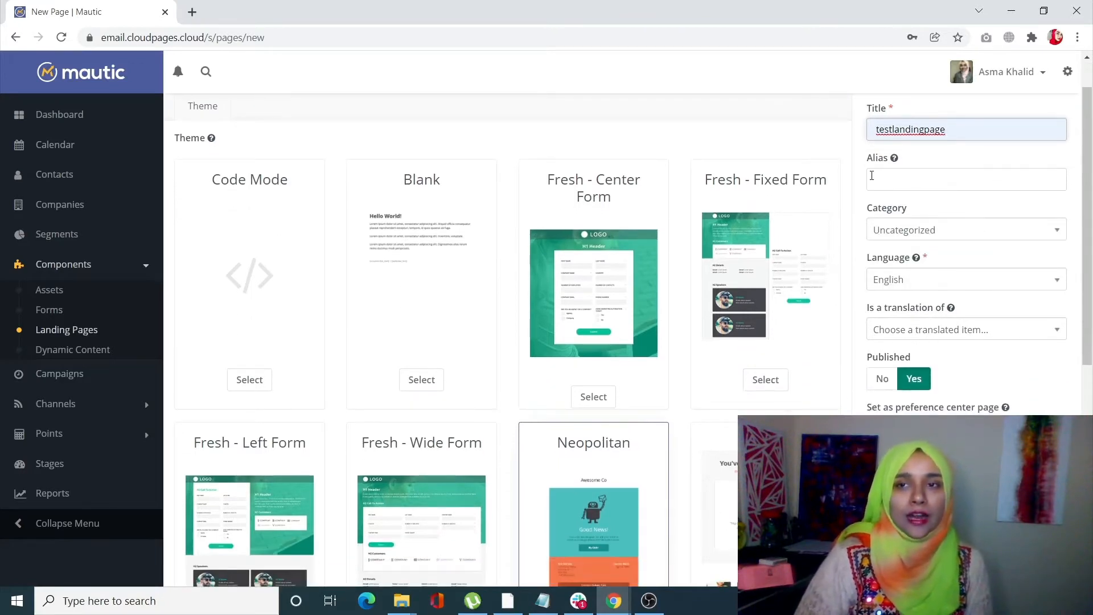
scroll(down, 3)
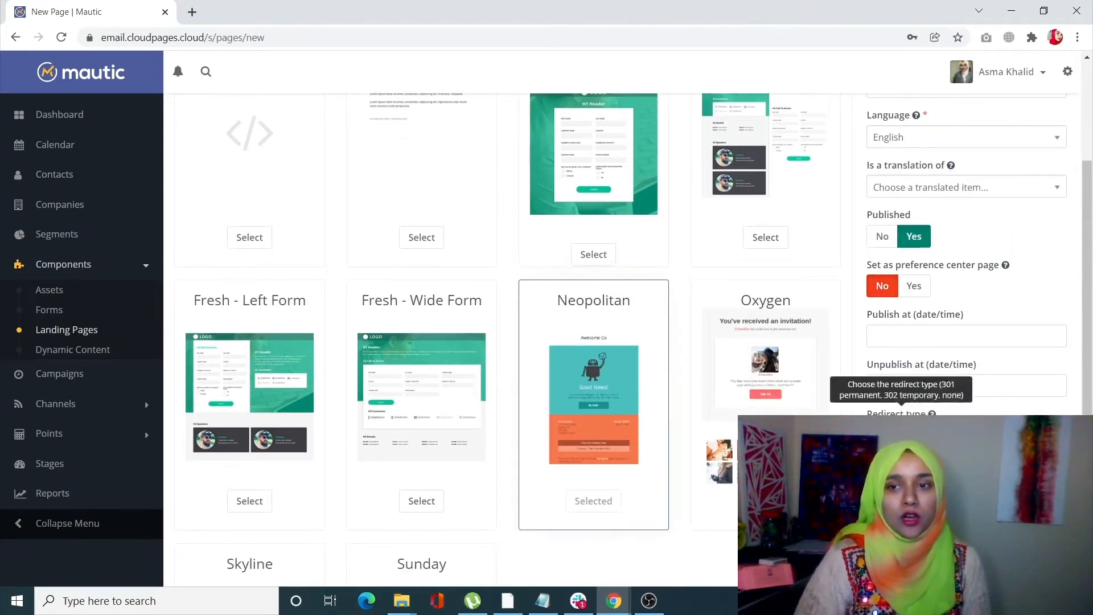
scroll(down, 3)
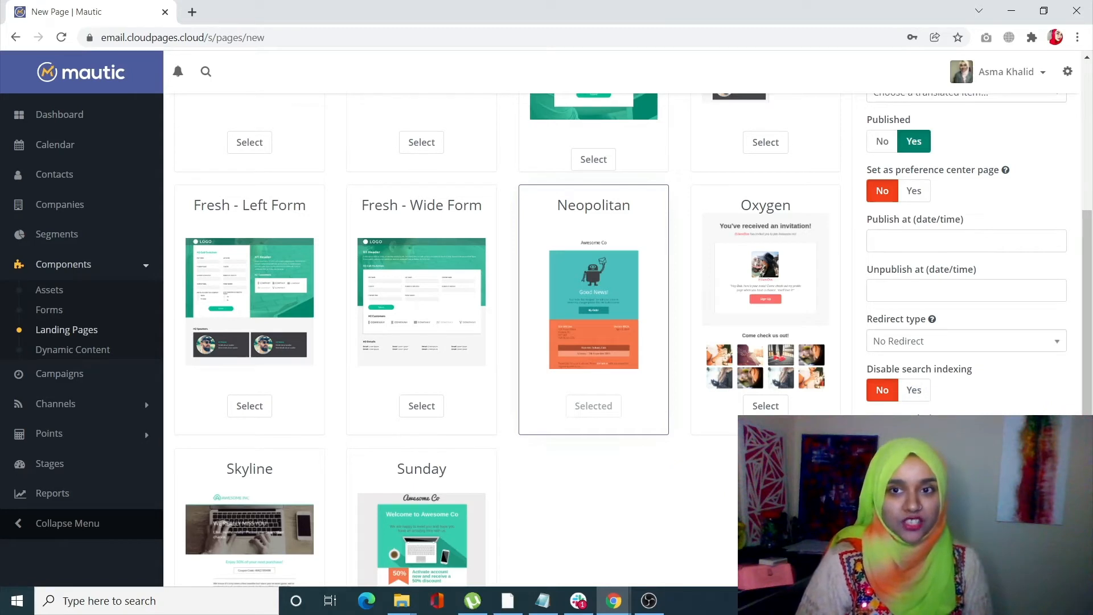
mouse_move(859, 410)
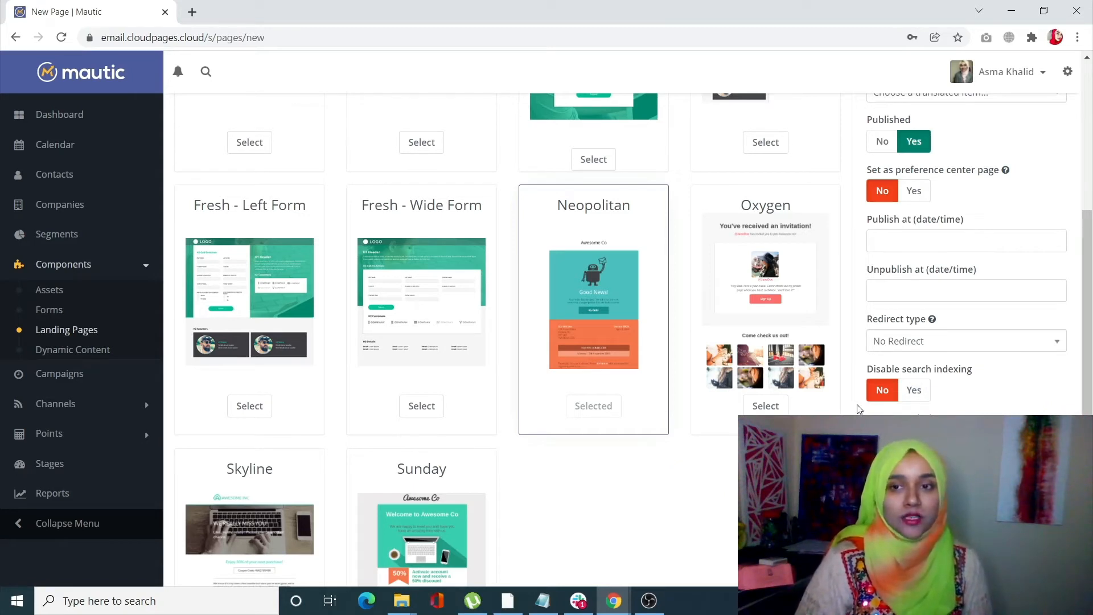
scroll(down, 3)
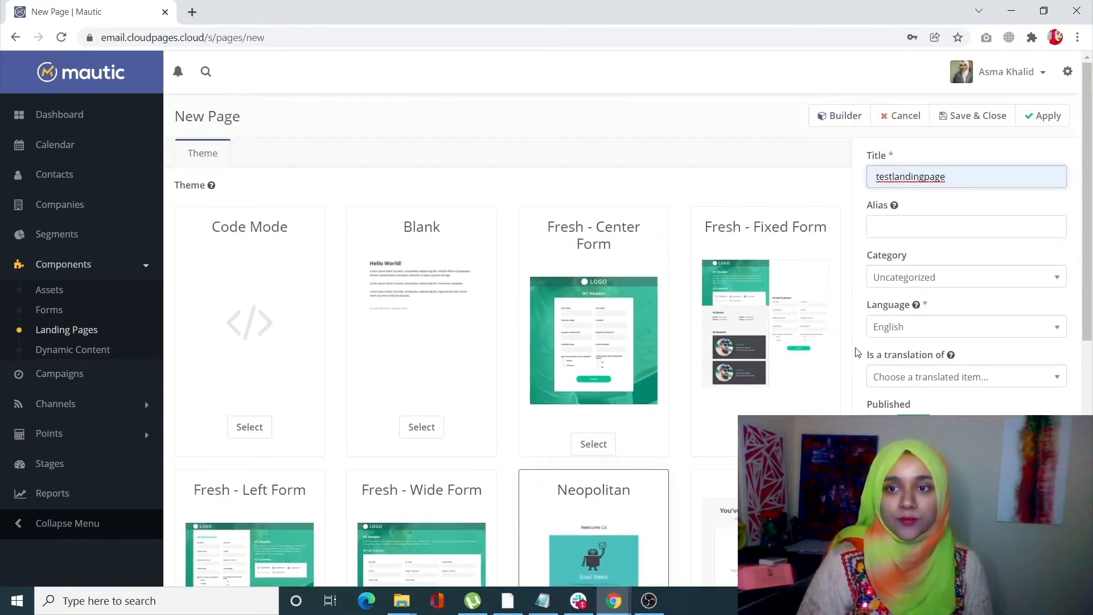
mouse_move(867, 170)
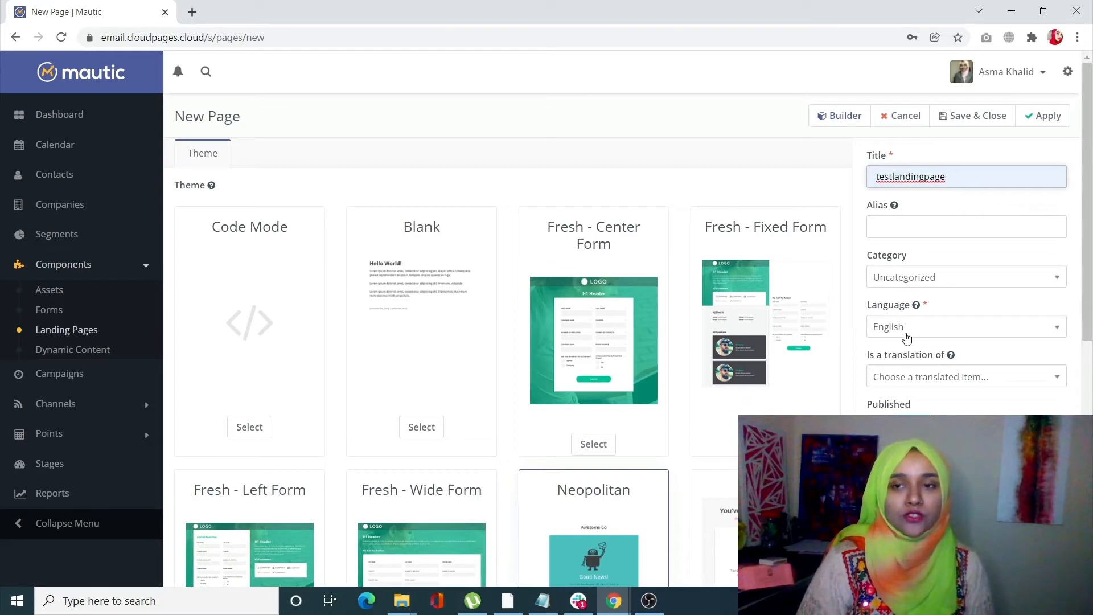
click(965, 326)
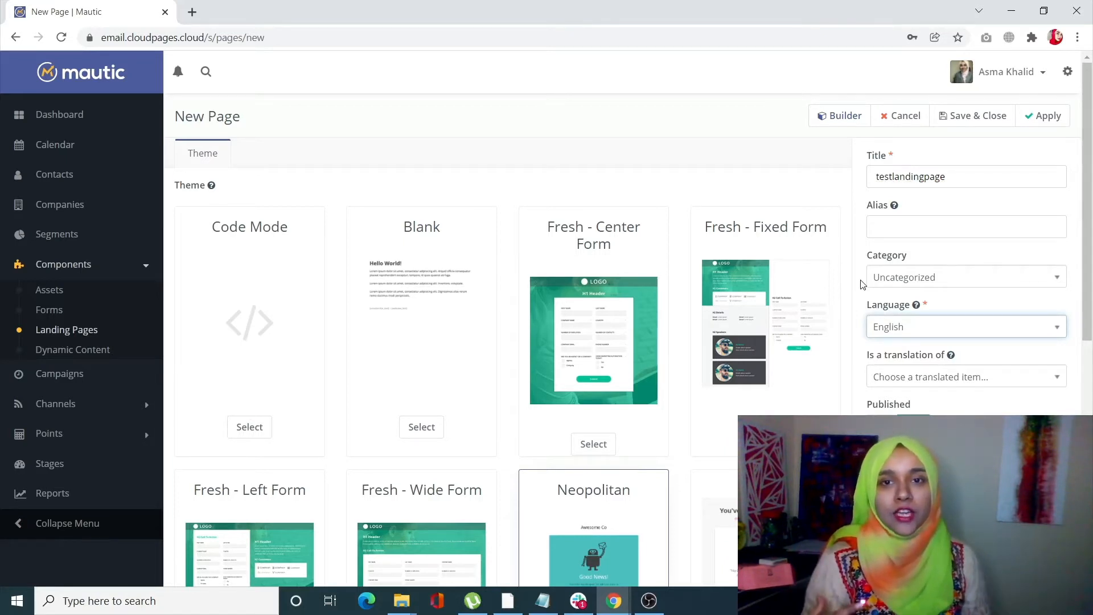
mouse_move(912, 103)
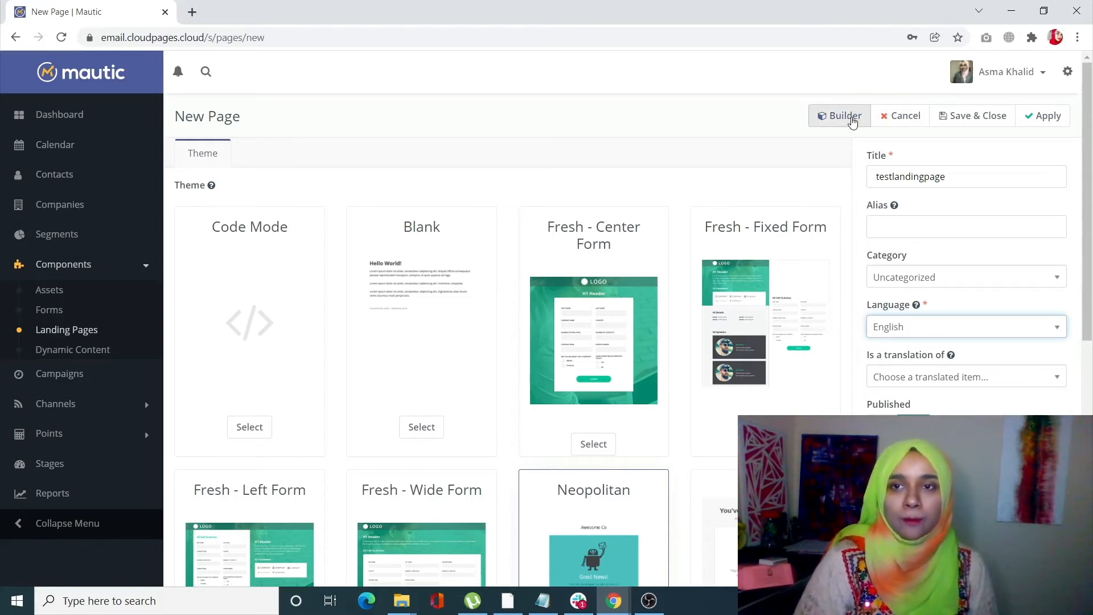
Browse the Neapolitan layout's slot and section panels in the builder, then apply the content
click(839, 116)
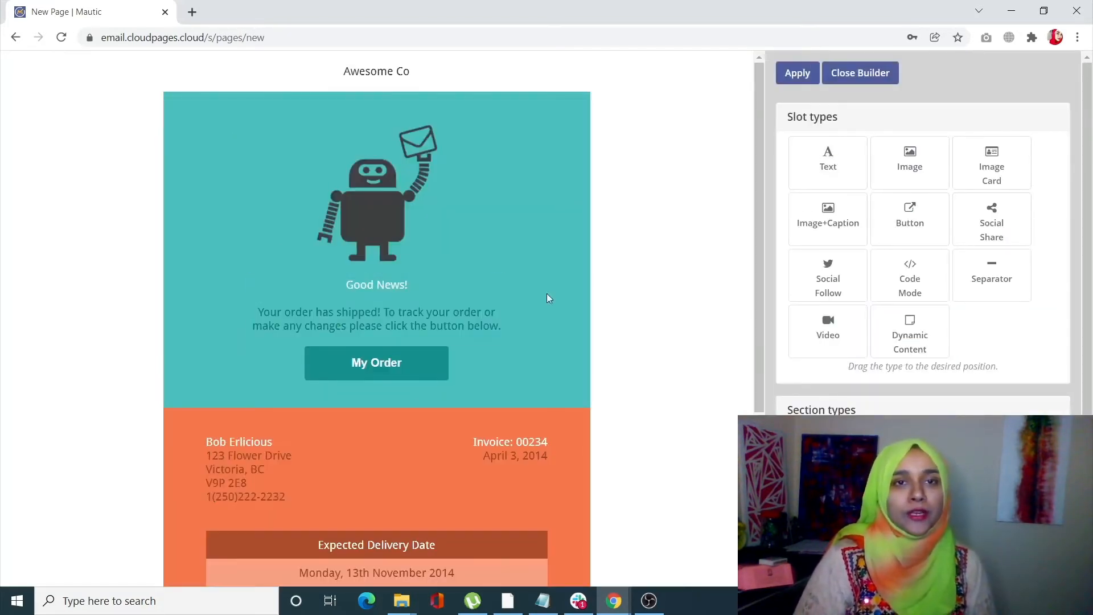
mouse_move(568, 407)
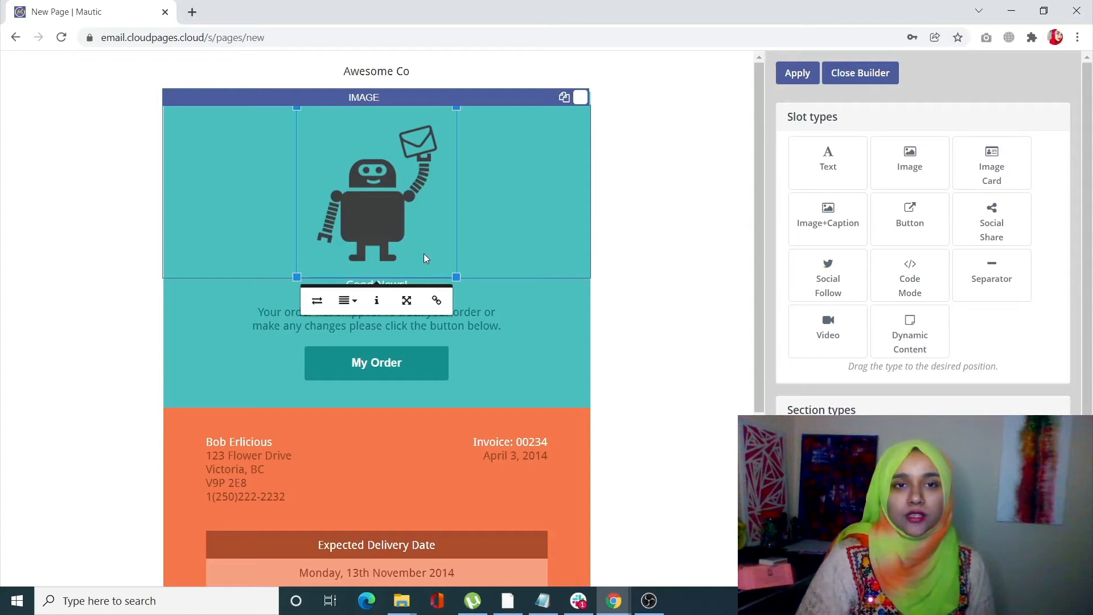
scroll(down, 3)
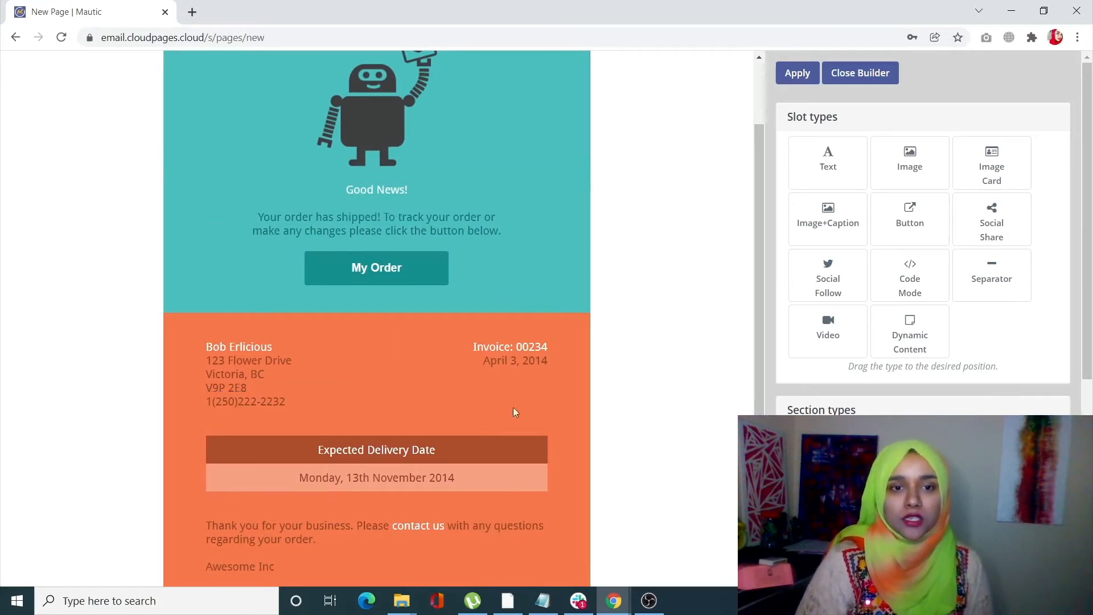
mouse_move(611, 429)
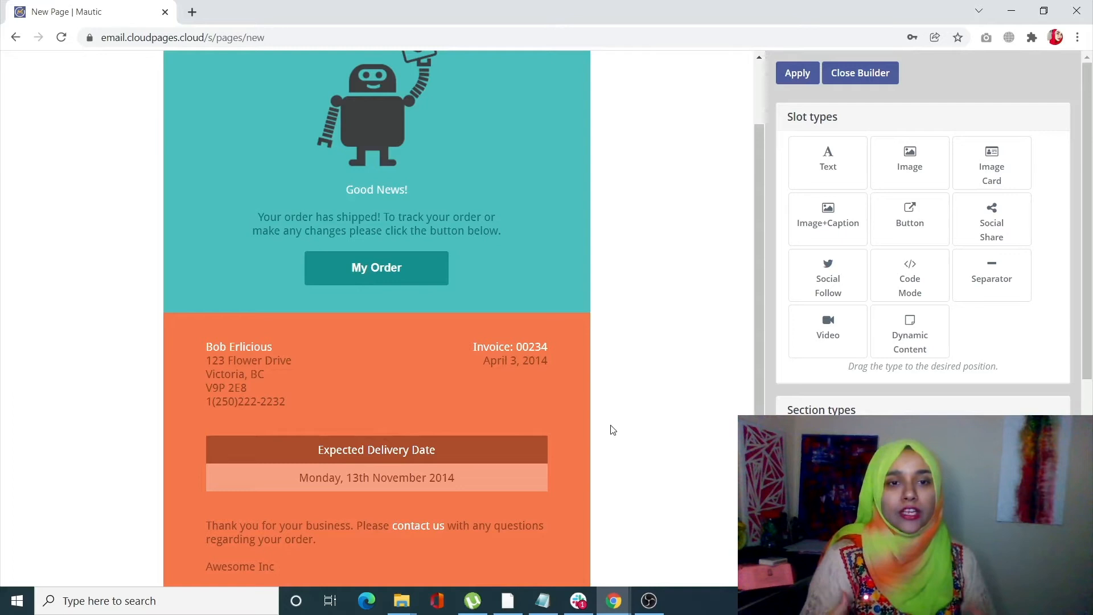
mouse_move(615, 398)
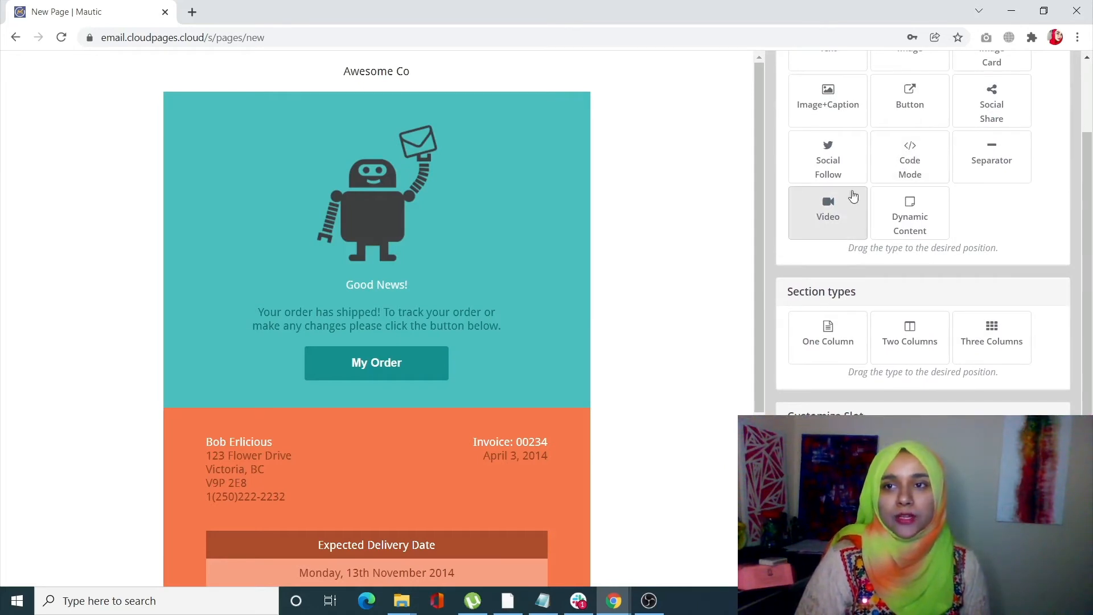
scroll(down, 3)
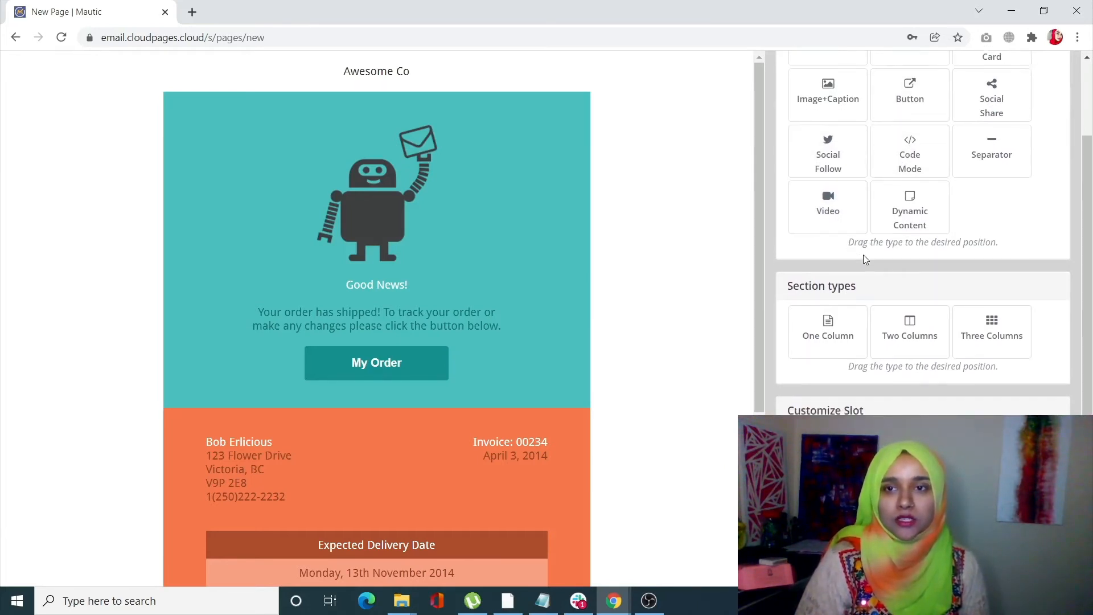
scroll(down, 3)
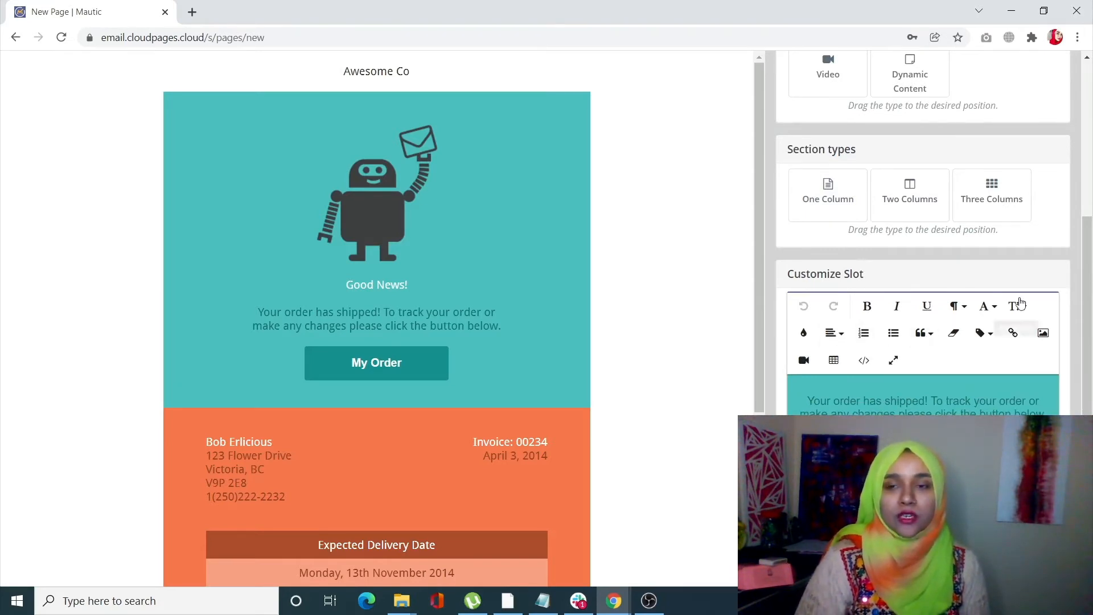
scroll(down, 3)
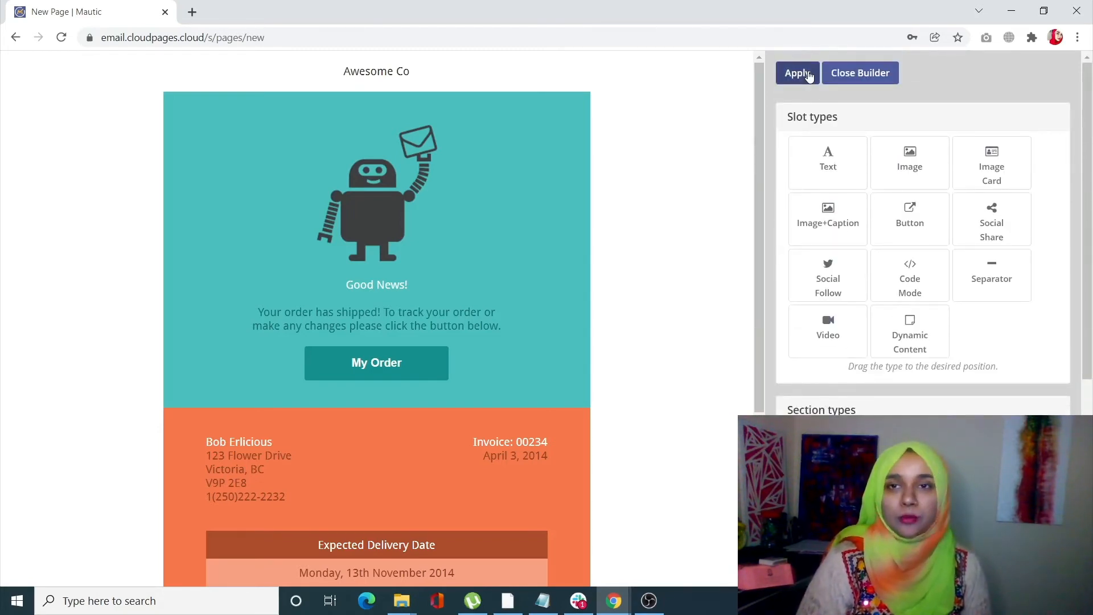
click(797, 73)
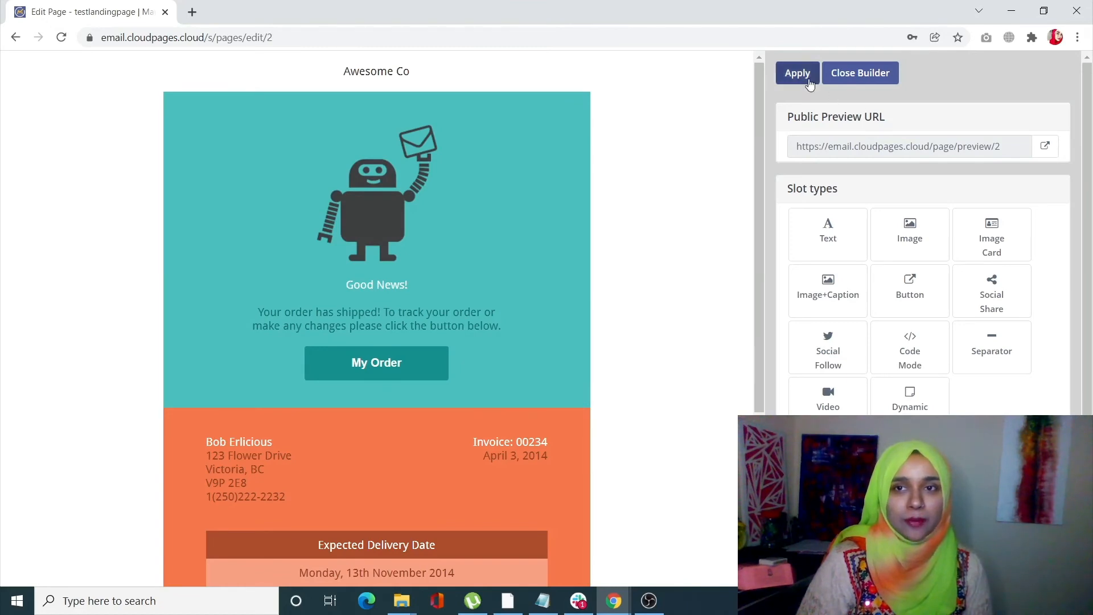
Leave the builder and apply the testlandingpage edit form until it confirms the update
click(859, 72)
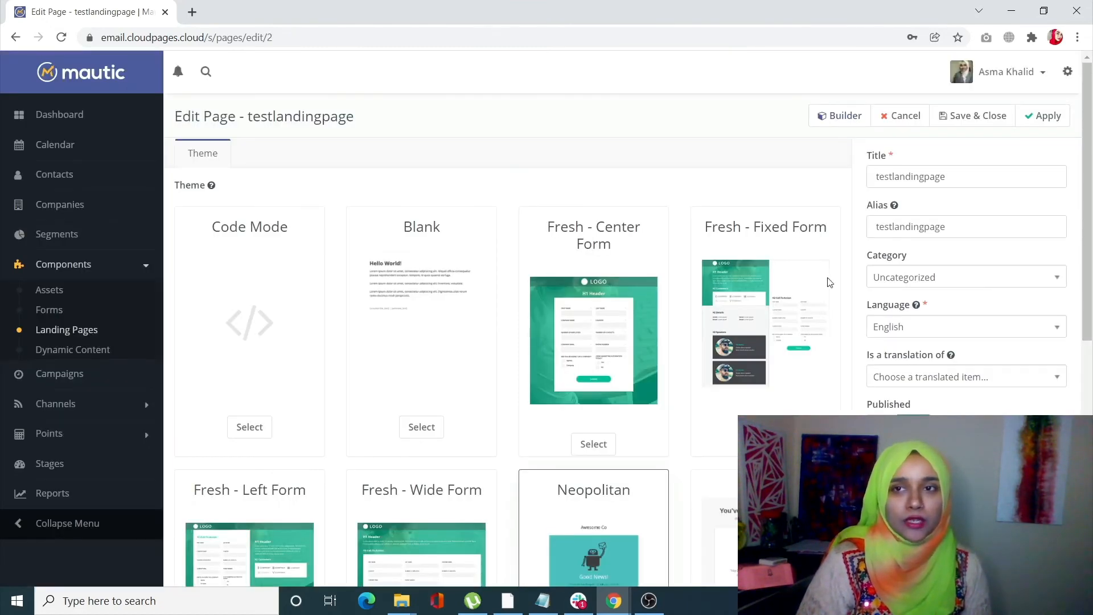
click(1047, 115)
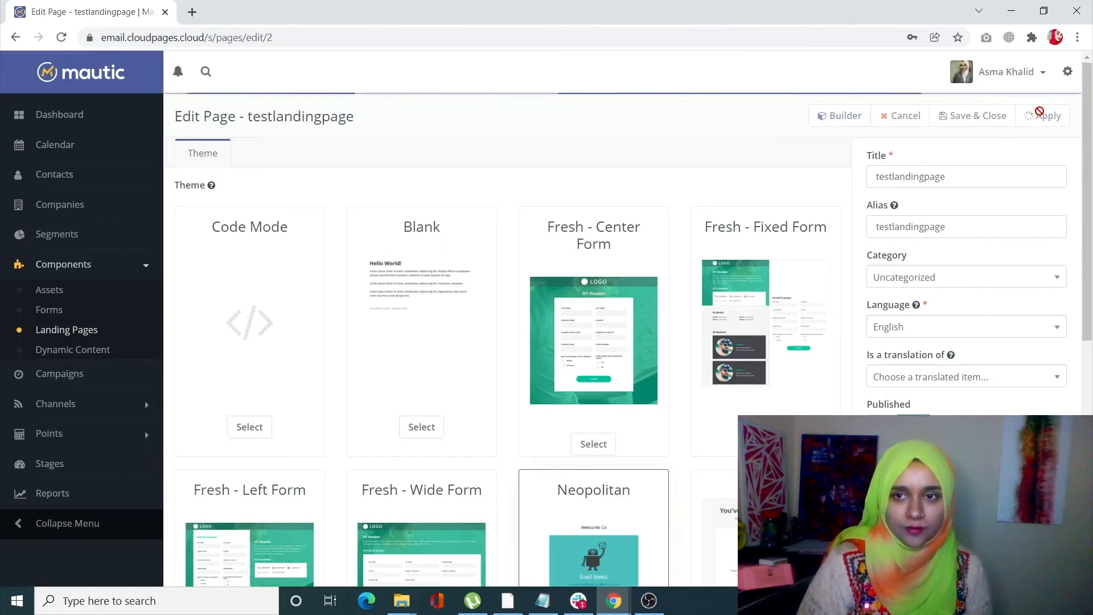
click(1049, 115)
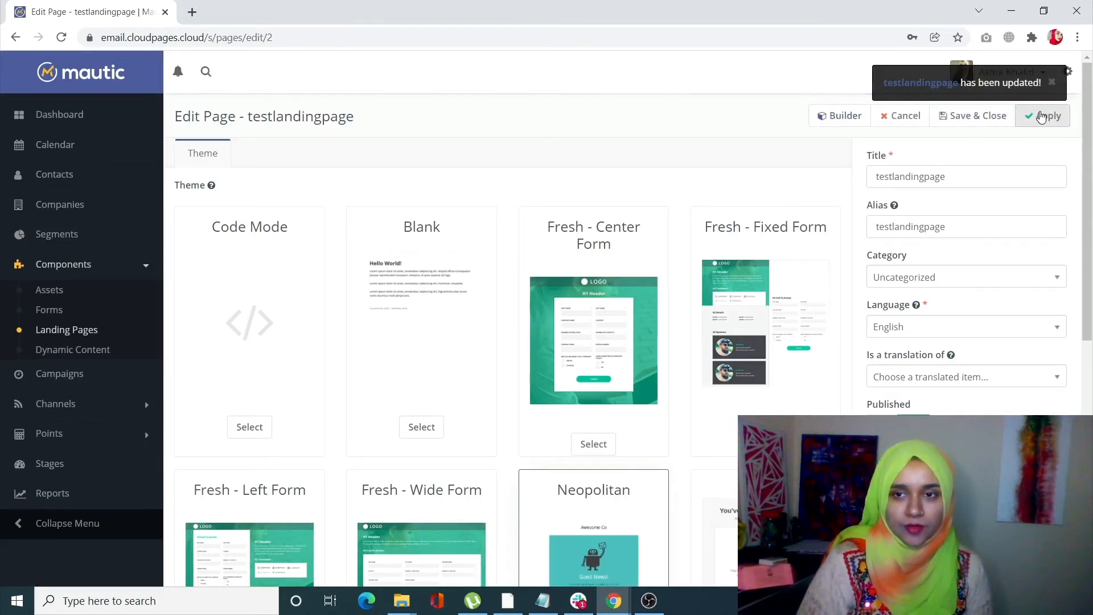
mouse_move(978, 119)
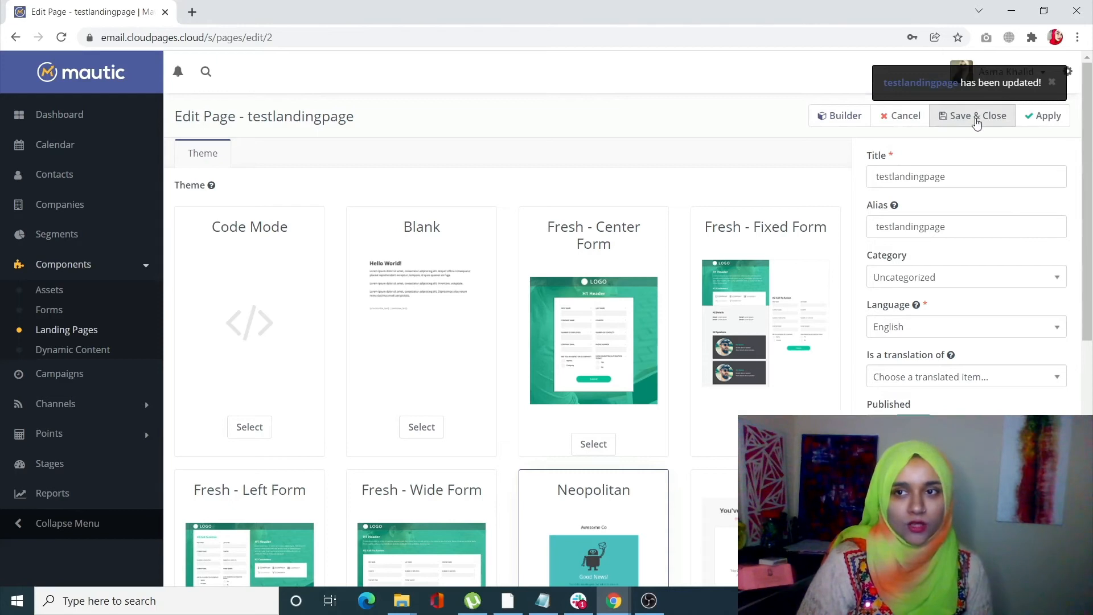
Save and close testlandingpage, then select its public page URL on the overview
click(974, 115)
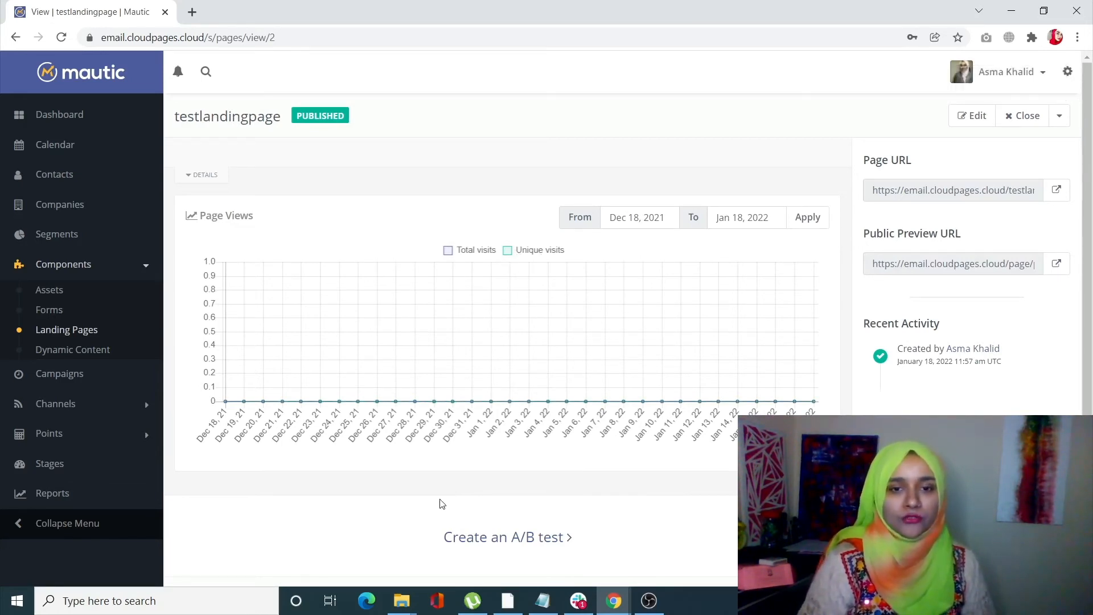
scroll(down, 3)
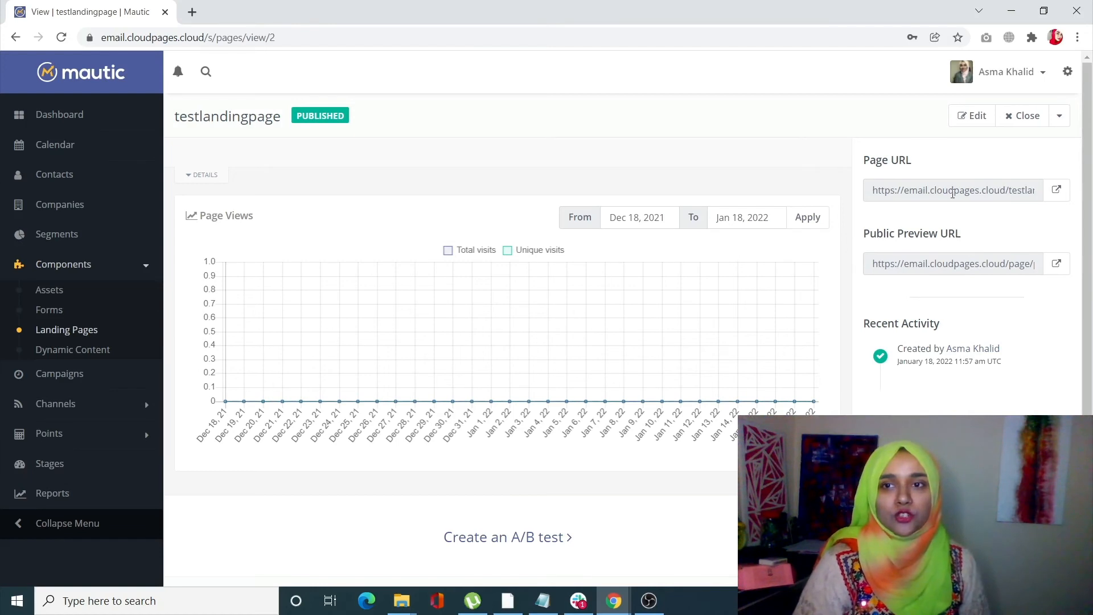
mouse_move(950, 190)
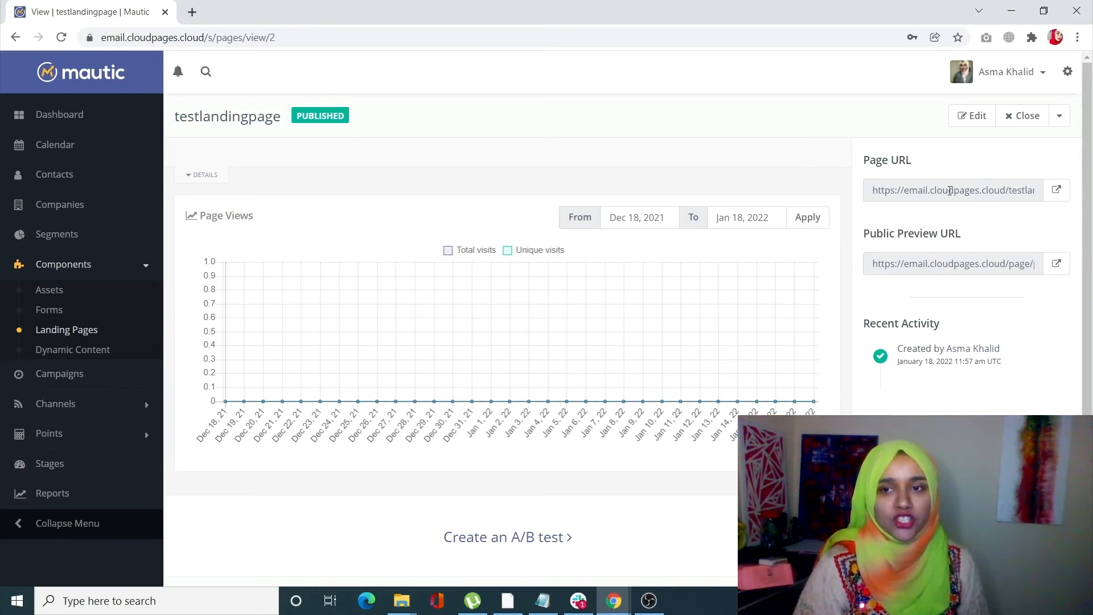
triple_click(953, 189)
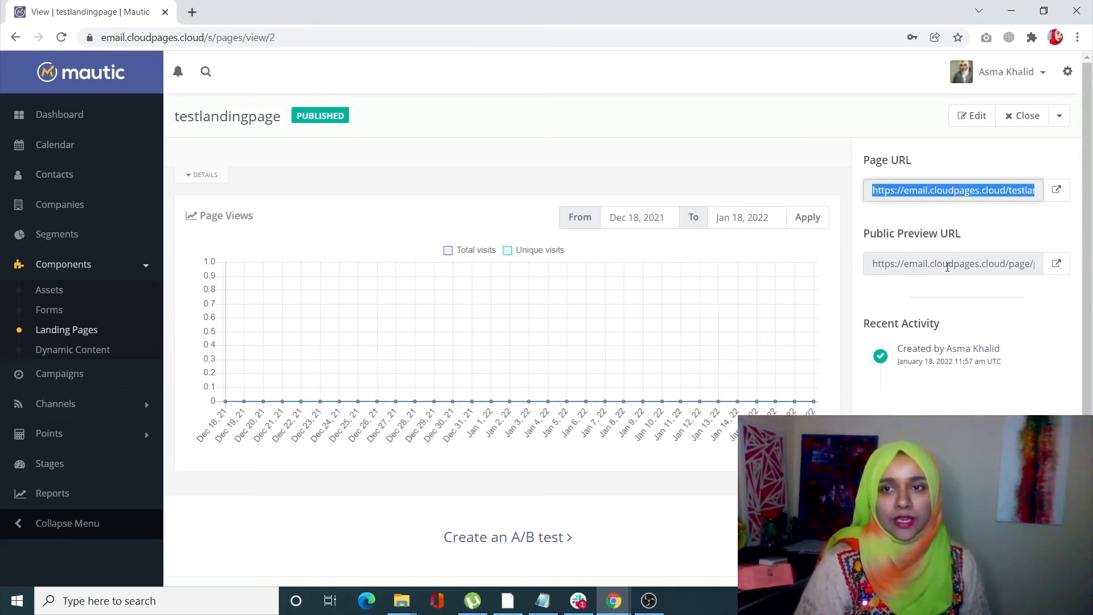
click(952, 264)
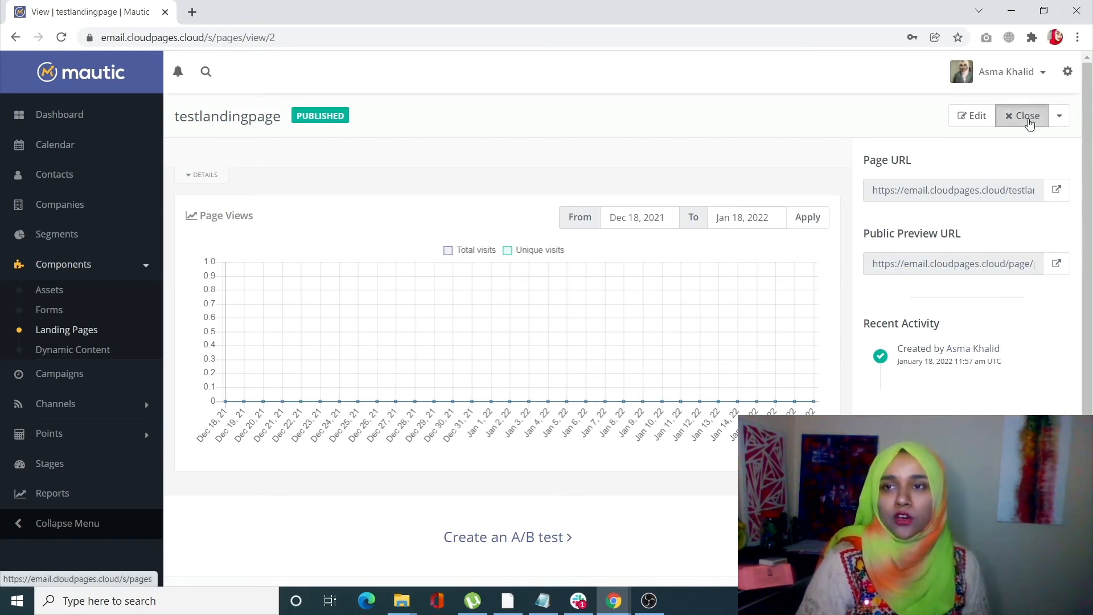
Return to Landing Pages and toggle testlandingpage's publish switch off and back on
click(1022, 115)
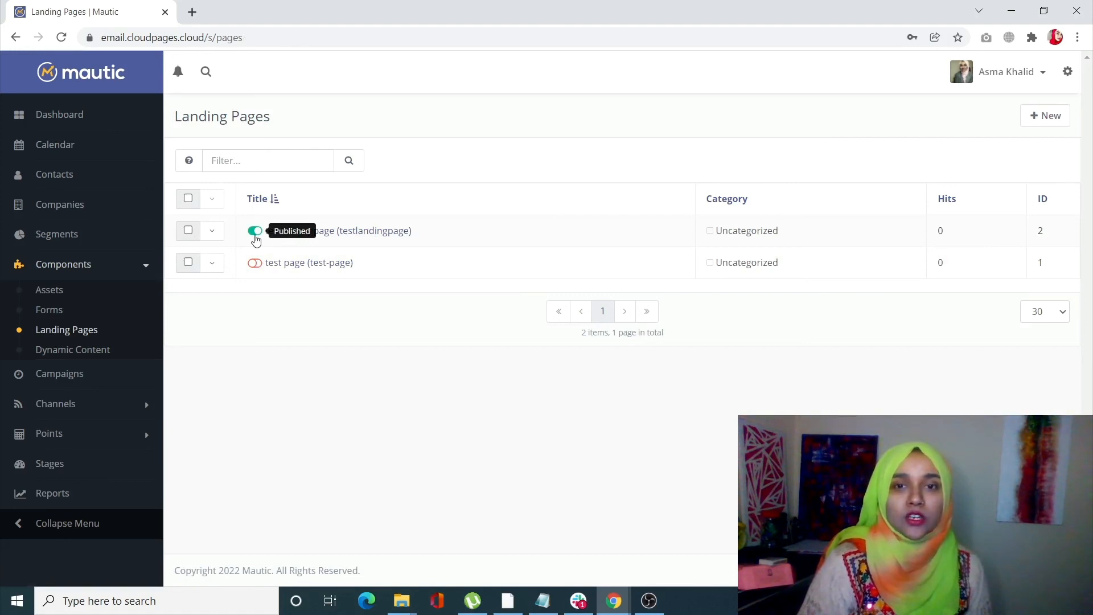
click(255, 230)
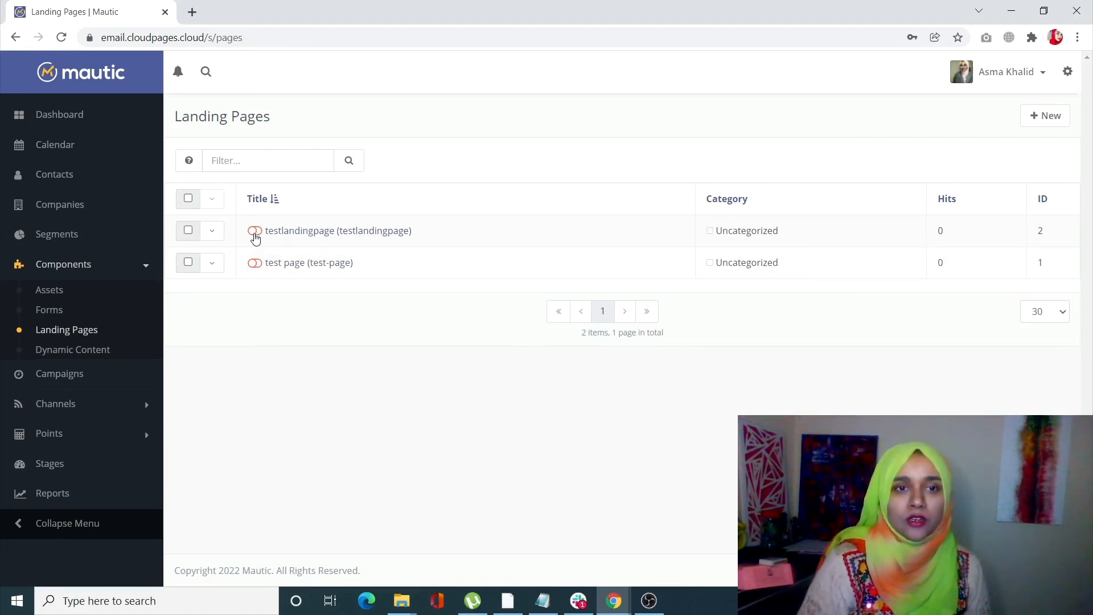
click(255, 230)
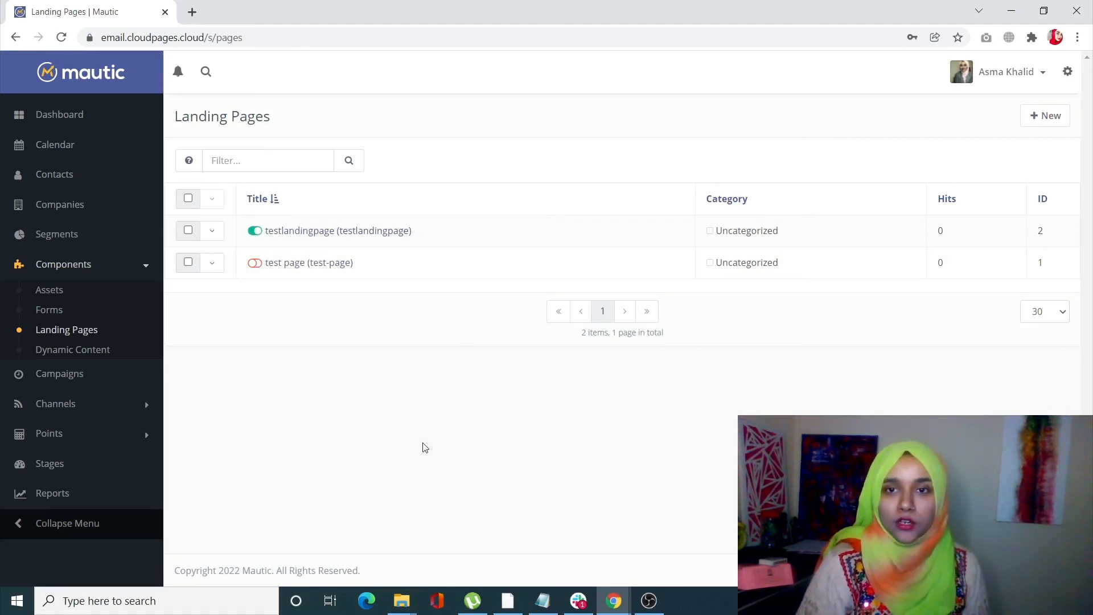